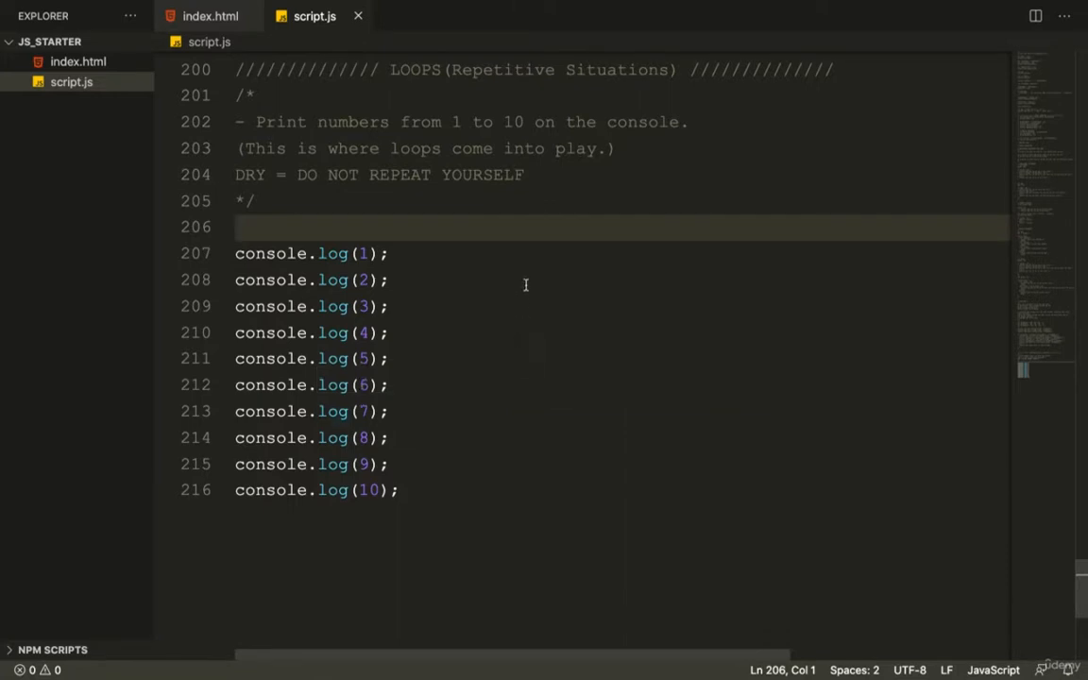
mouse_move(563, 137)
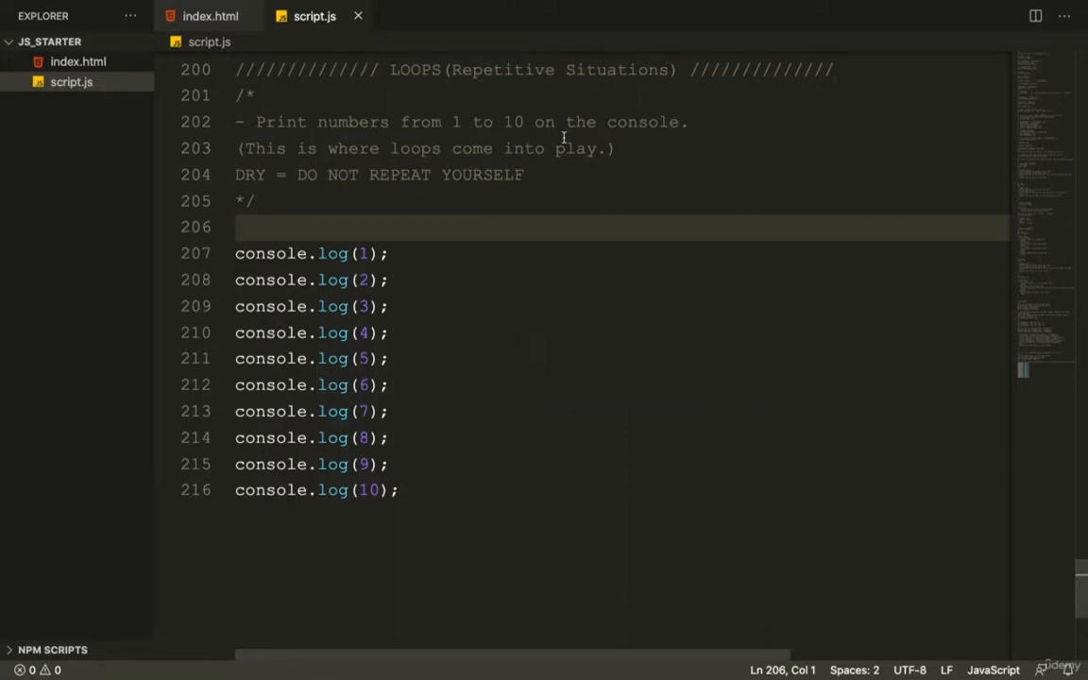
mouse_move(563, 200)
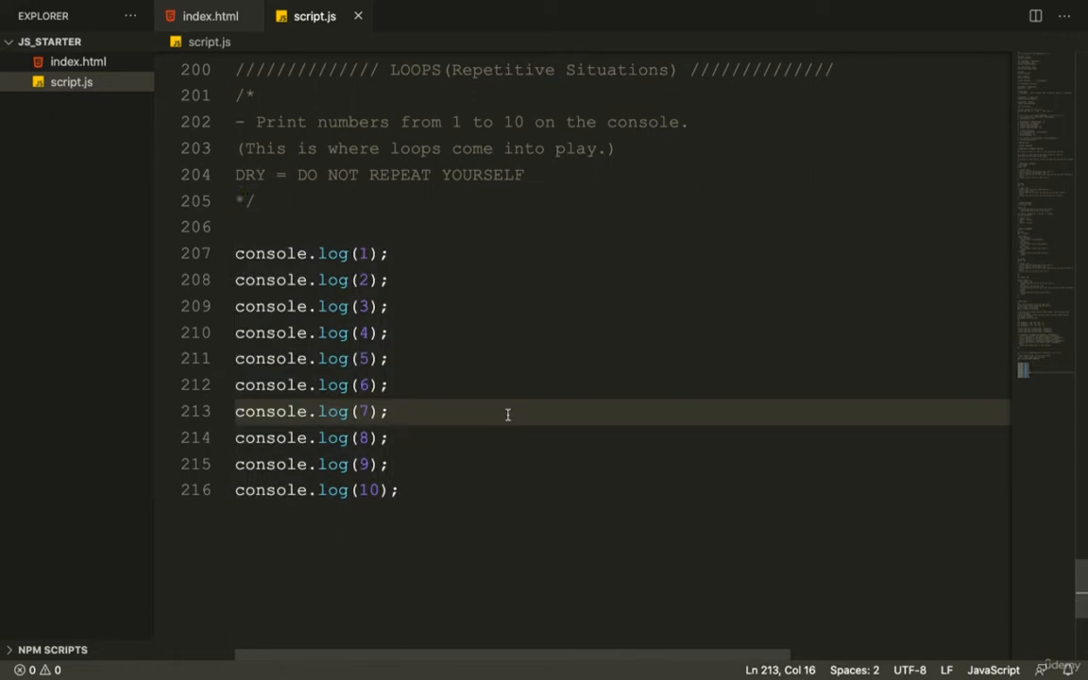
Append 000 after 10 in the loops comment so it reads 1 to 10000
left_click(401, 490)
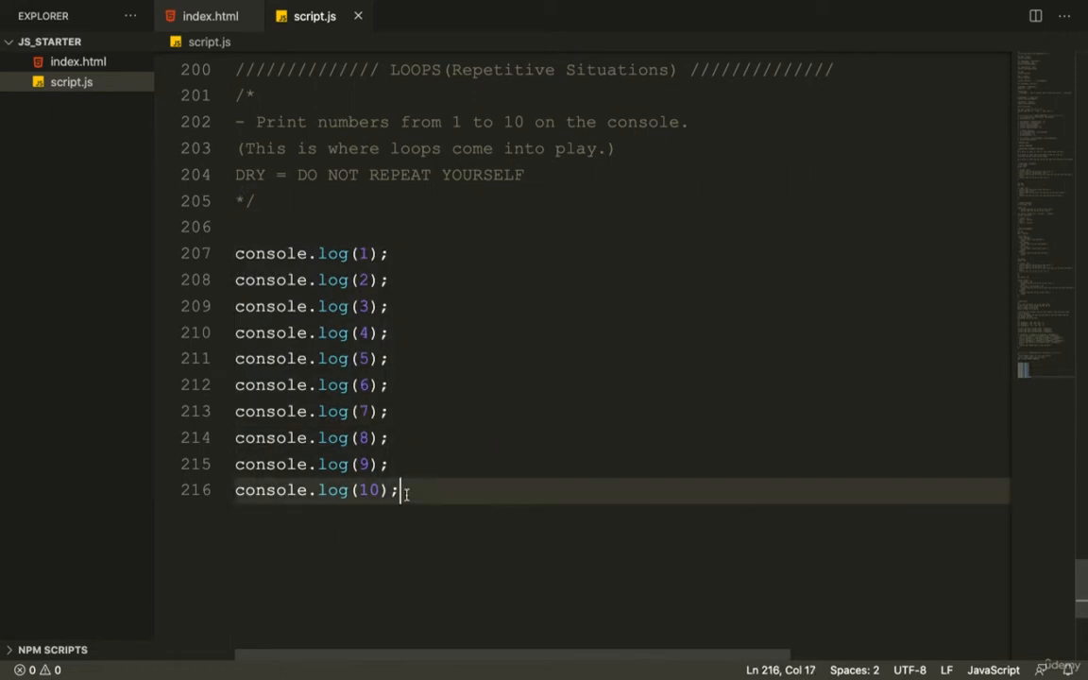
mouse_move(421, 312)
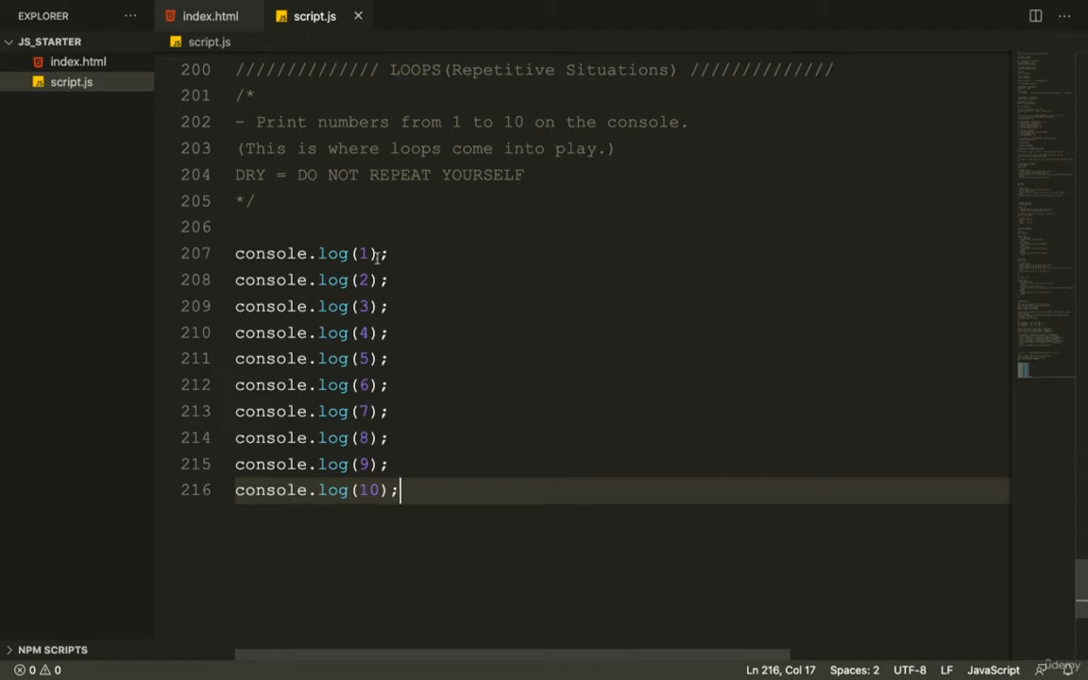
mouse_move(525, 128)
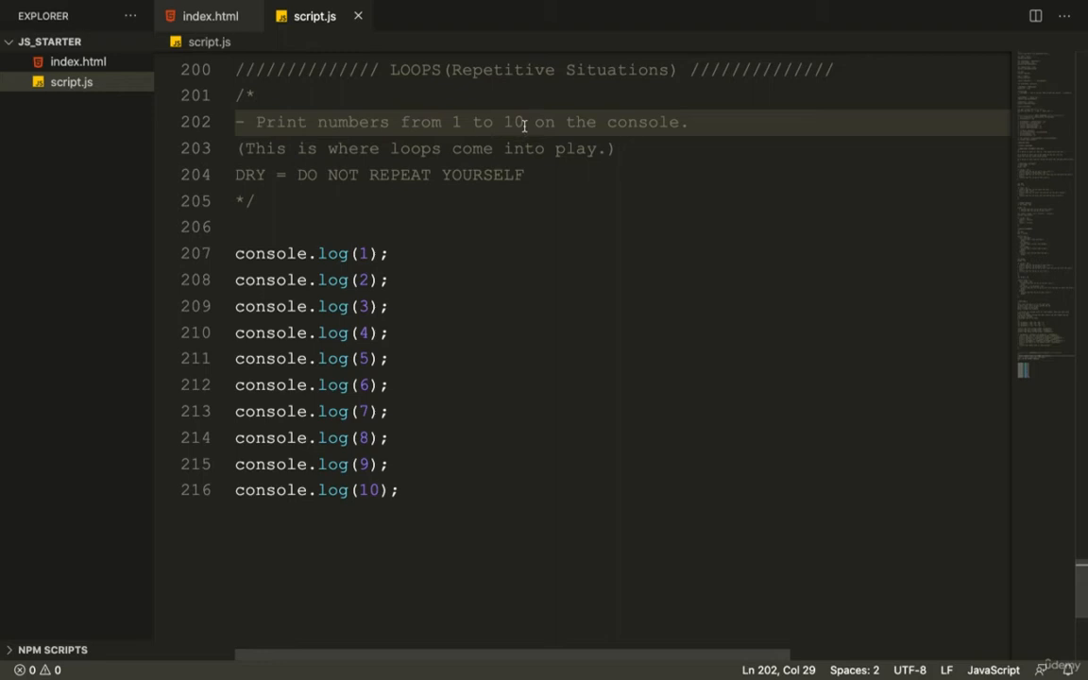
type("000")
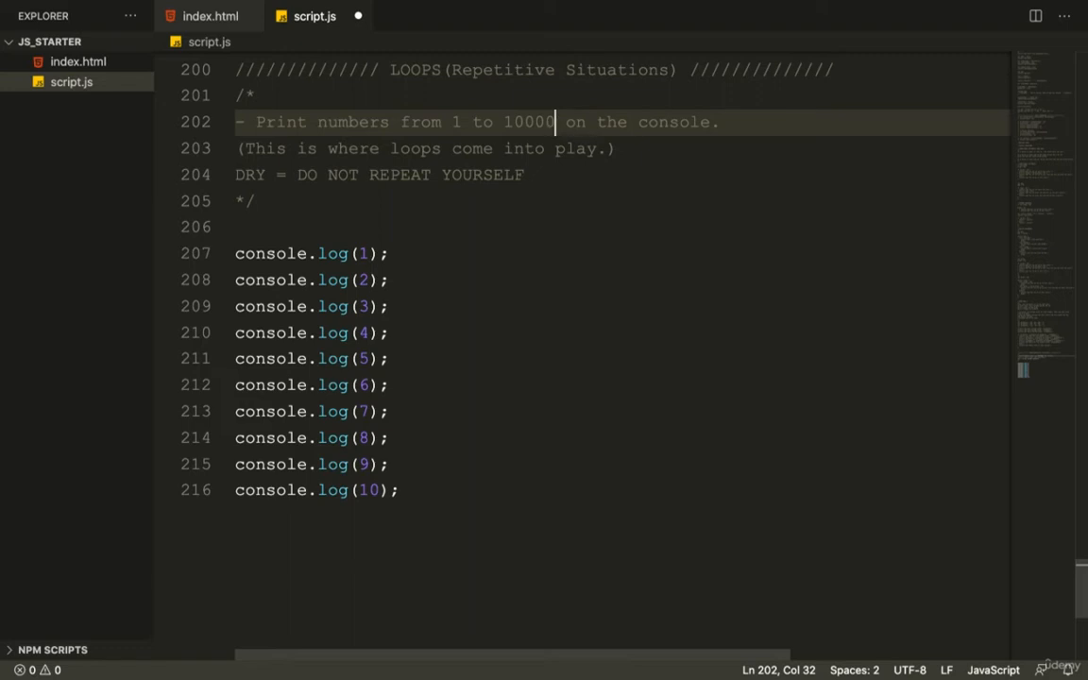
key("Backspace")
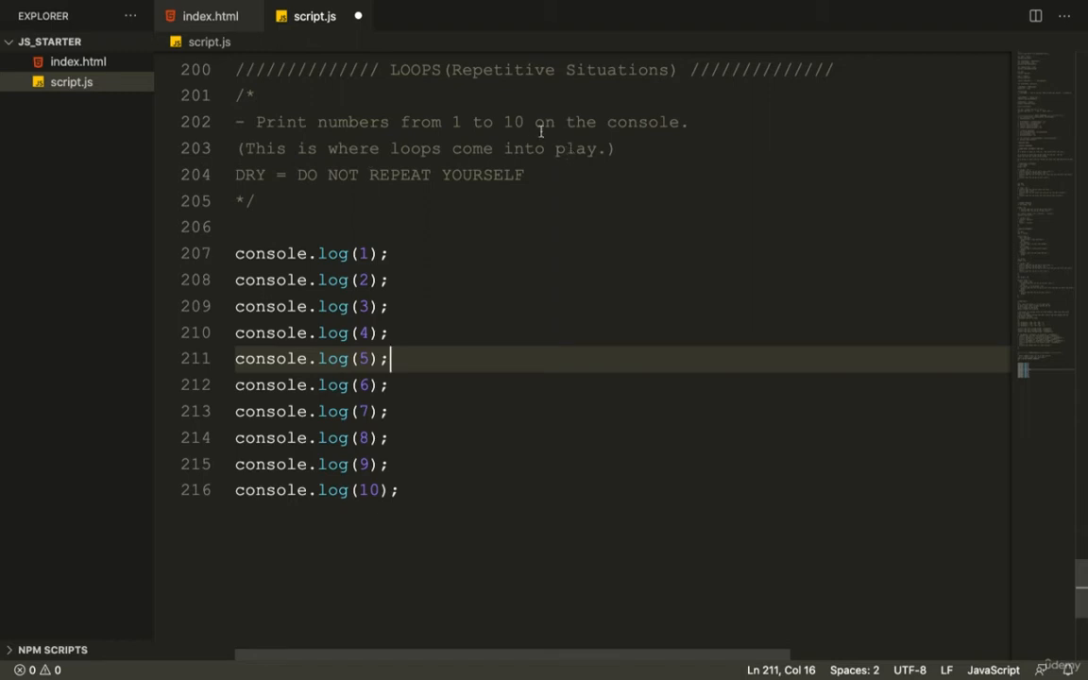
left_click(524, 122)
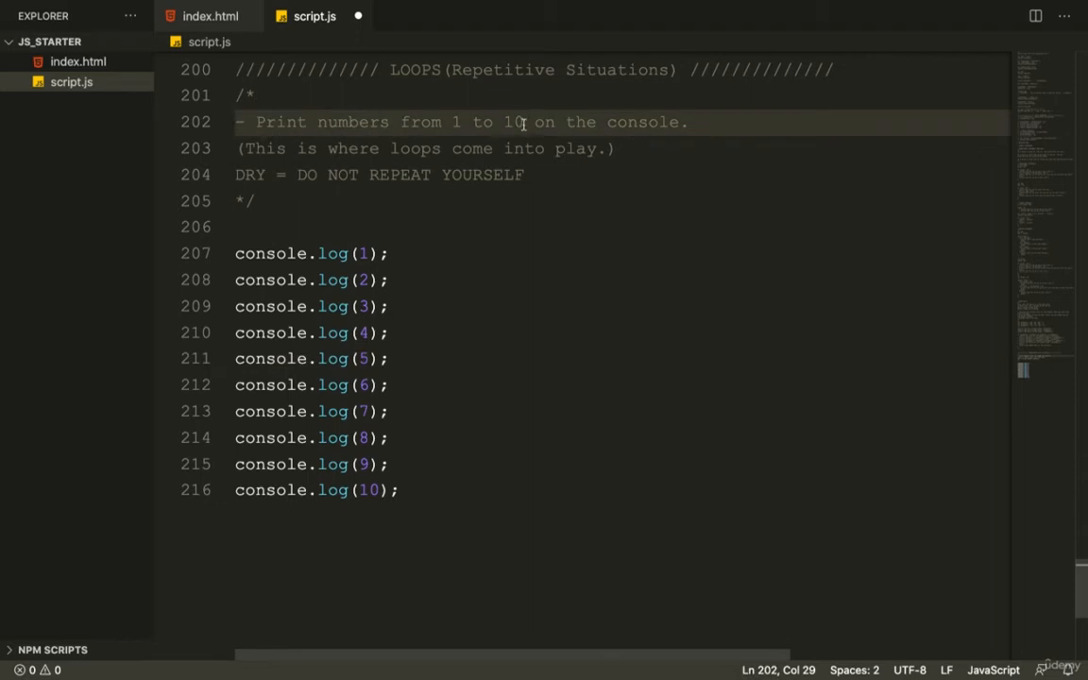
type("000")
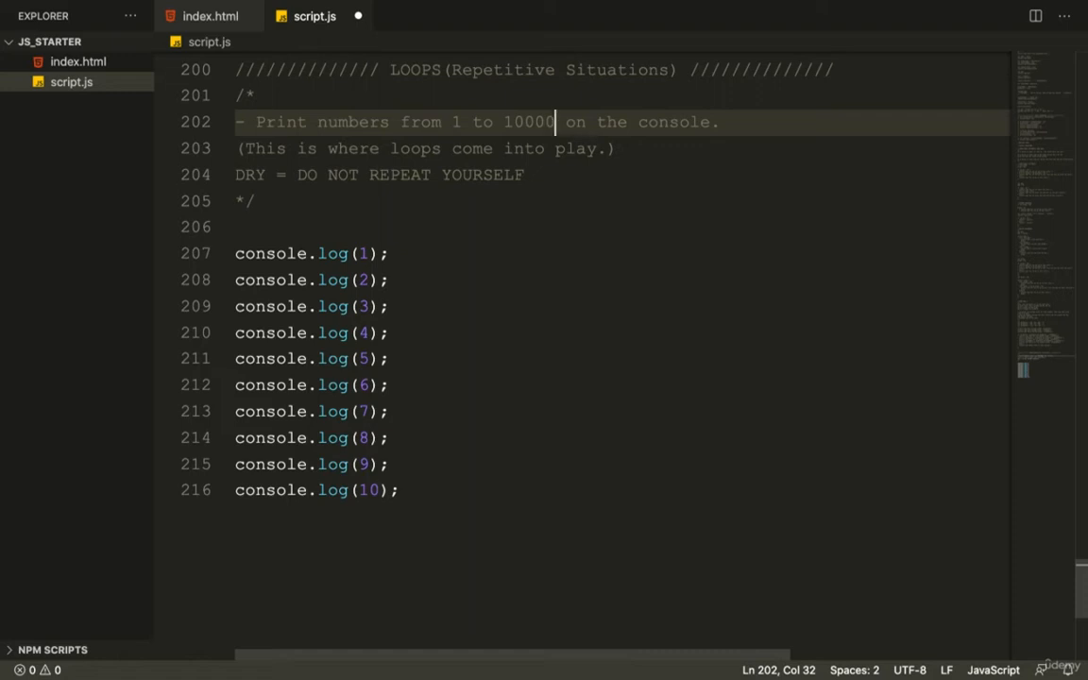
key("Backspace")
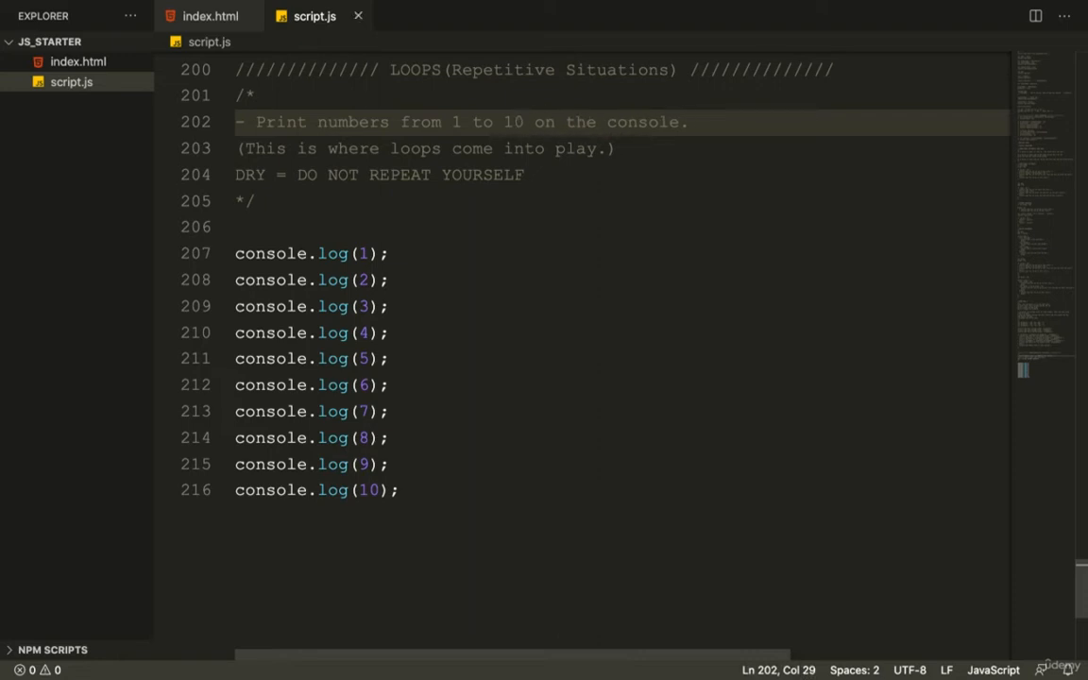
type("000")
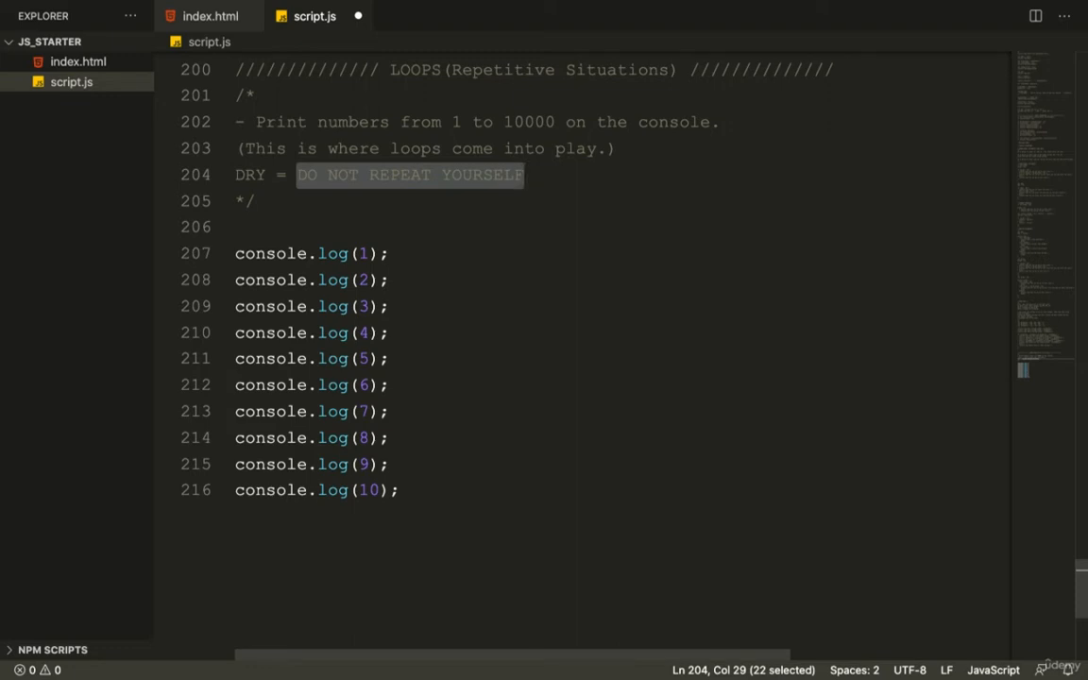
left_click(245, 227)
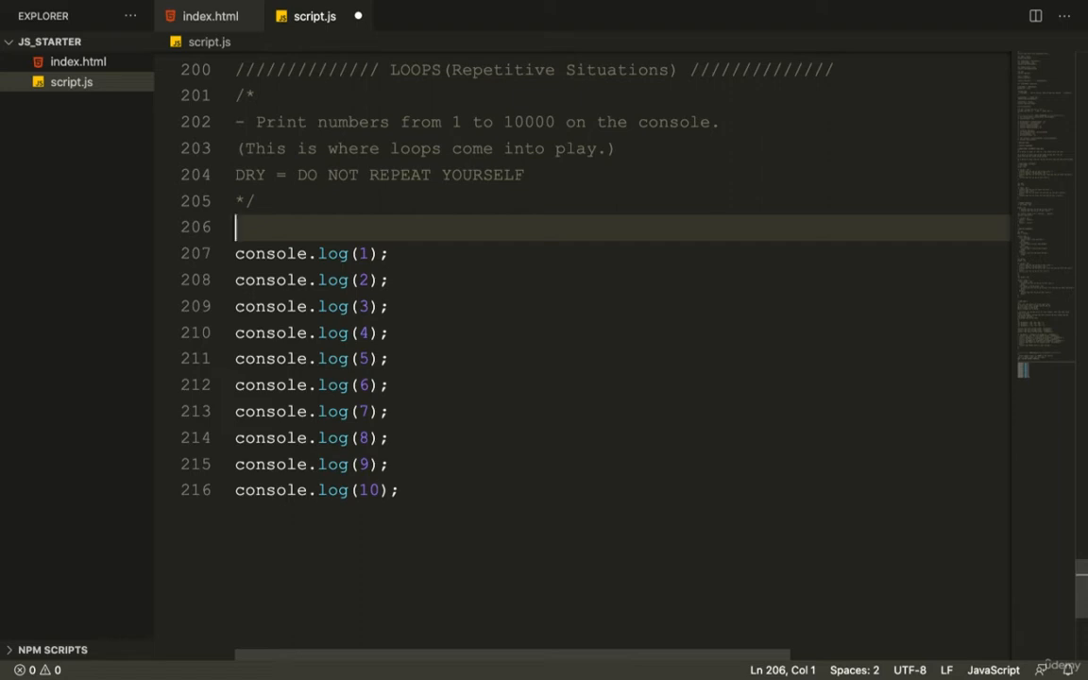
left_click(387, 253)
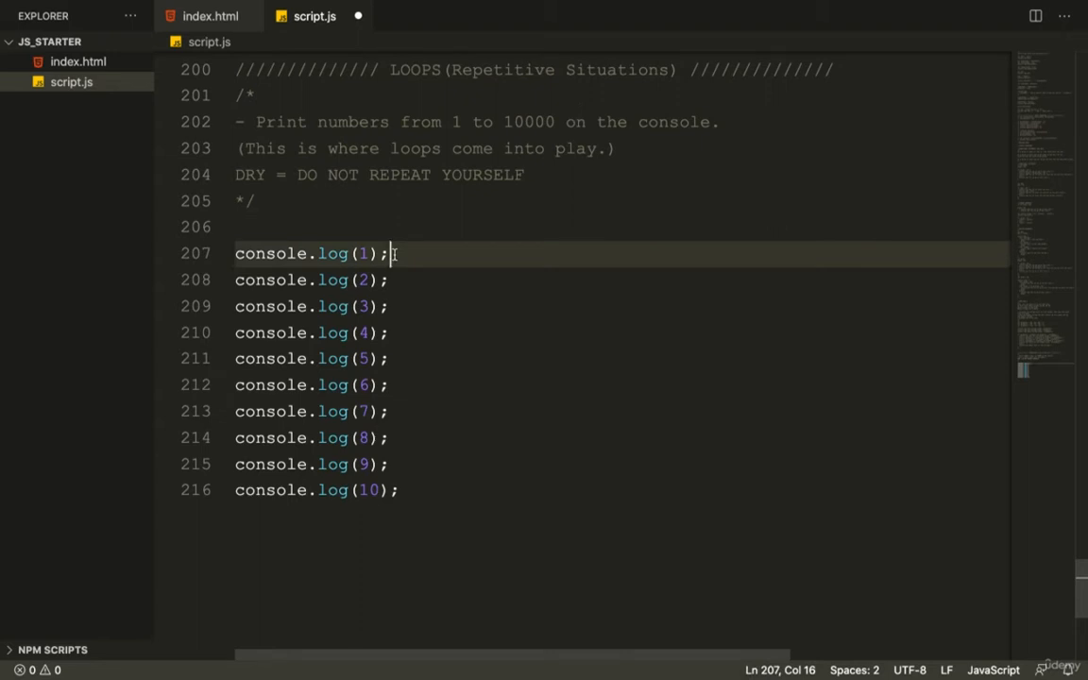
left_click(367, 333)
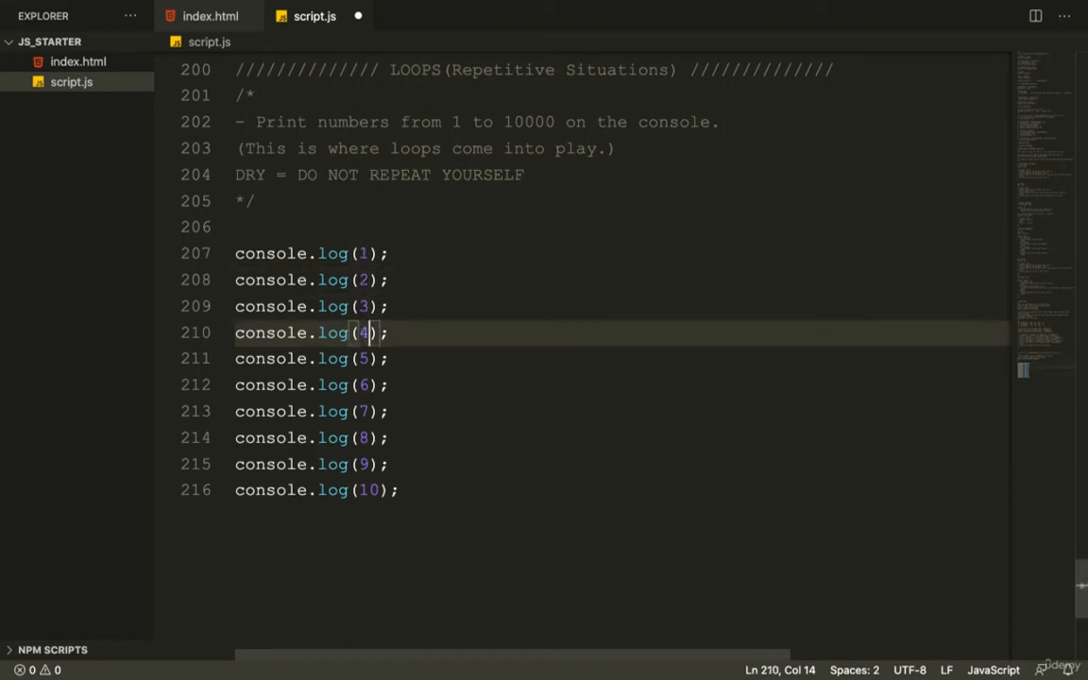
left_click(366, 253)
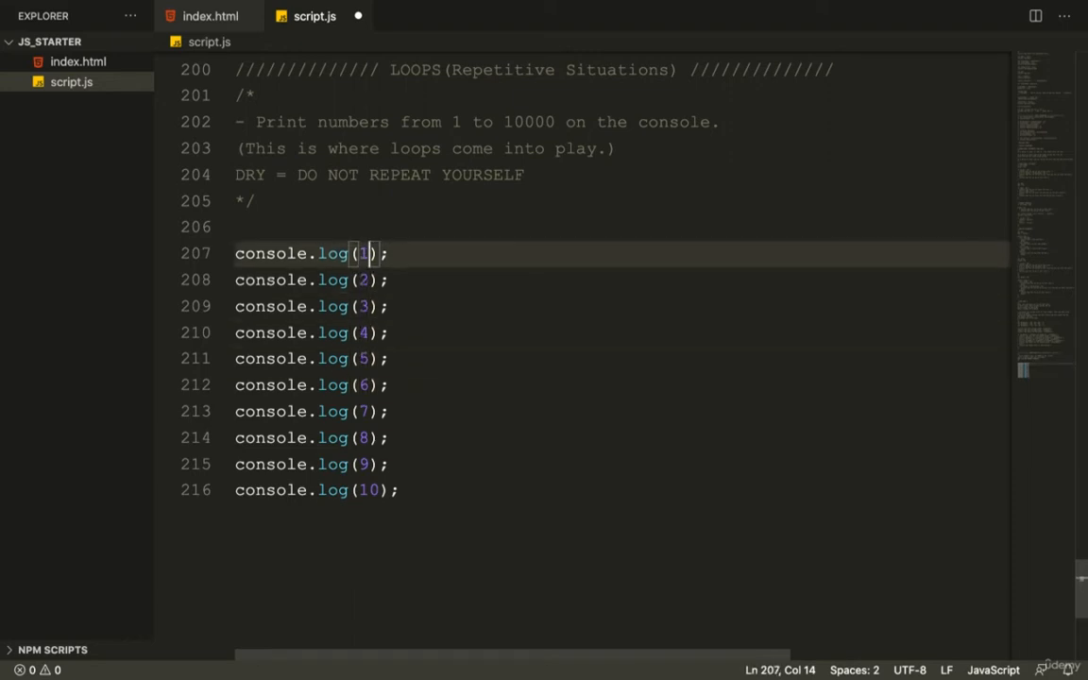
left_click(367, 306)
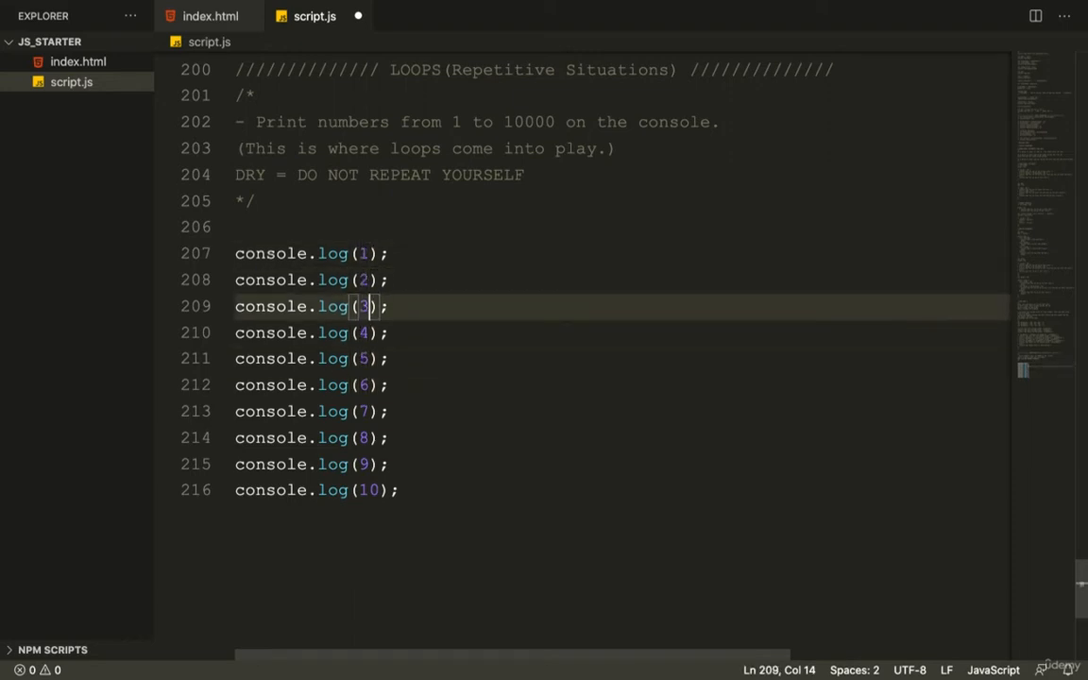